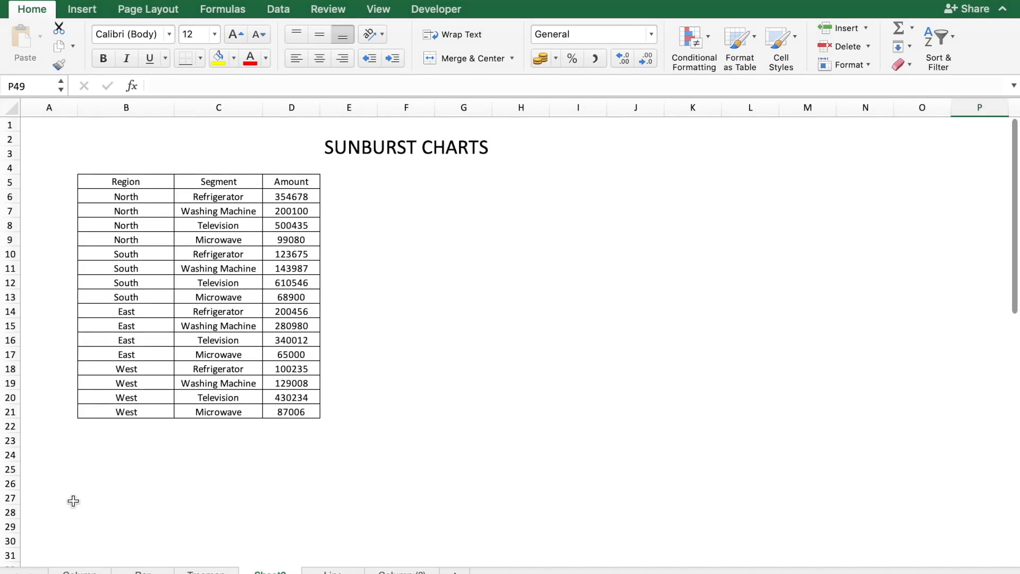
mouse_move(141, 299)
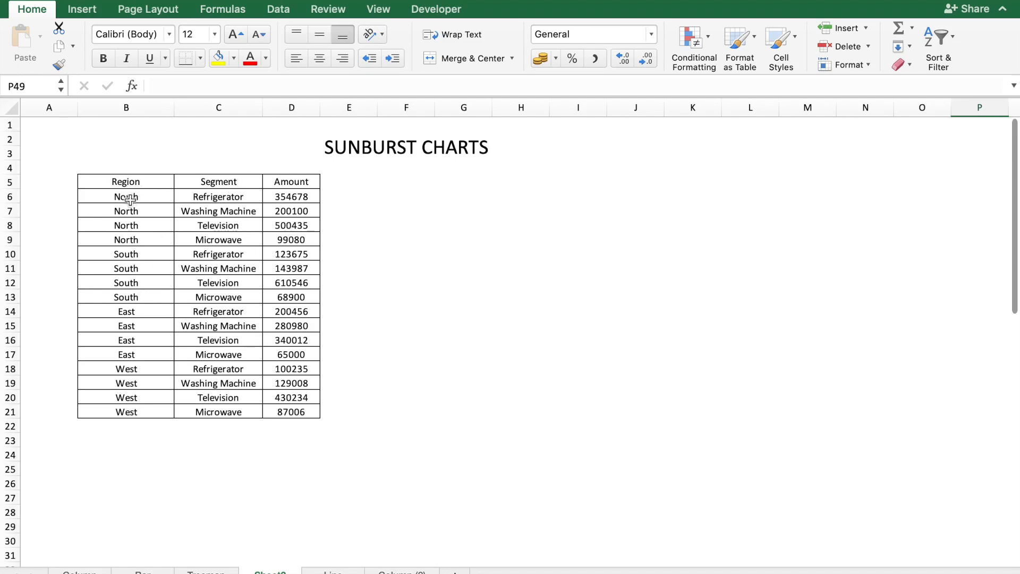
mouse_move(326, 222)
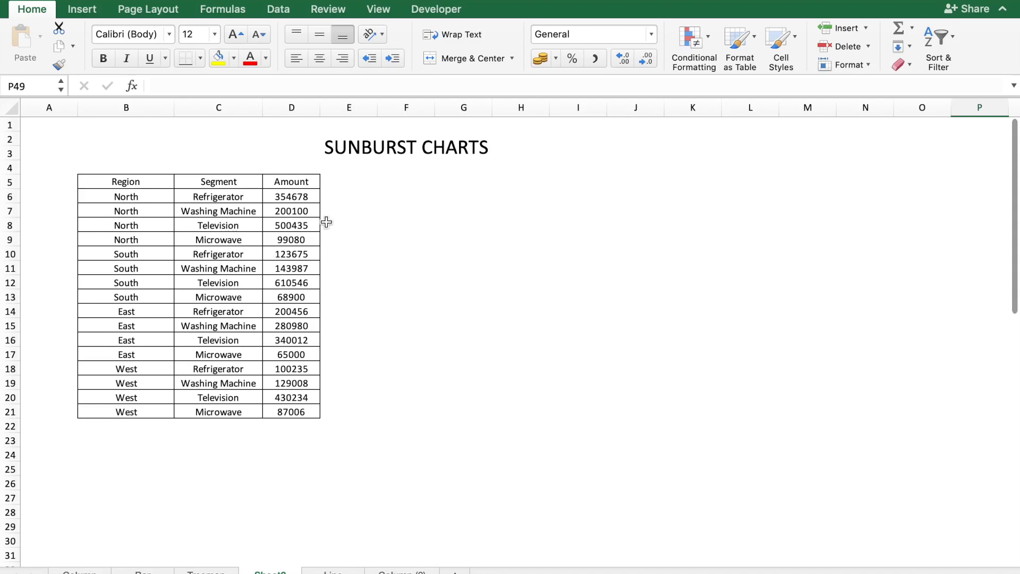
mouse_move(152, 194)
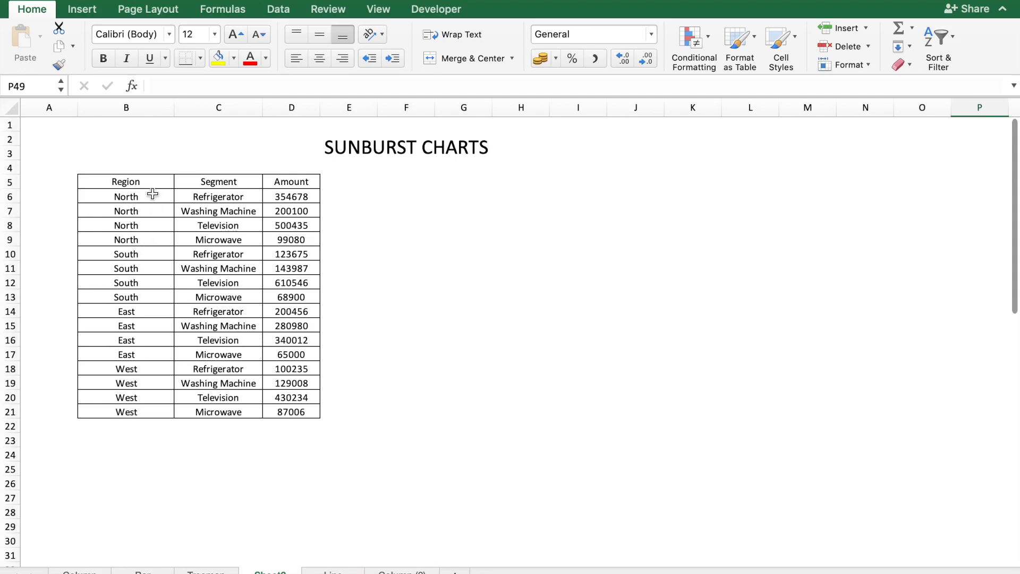
mouse_move(137, 396)
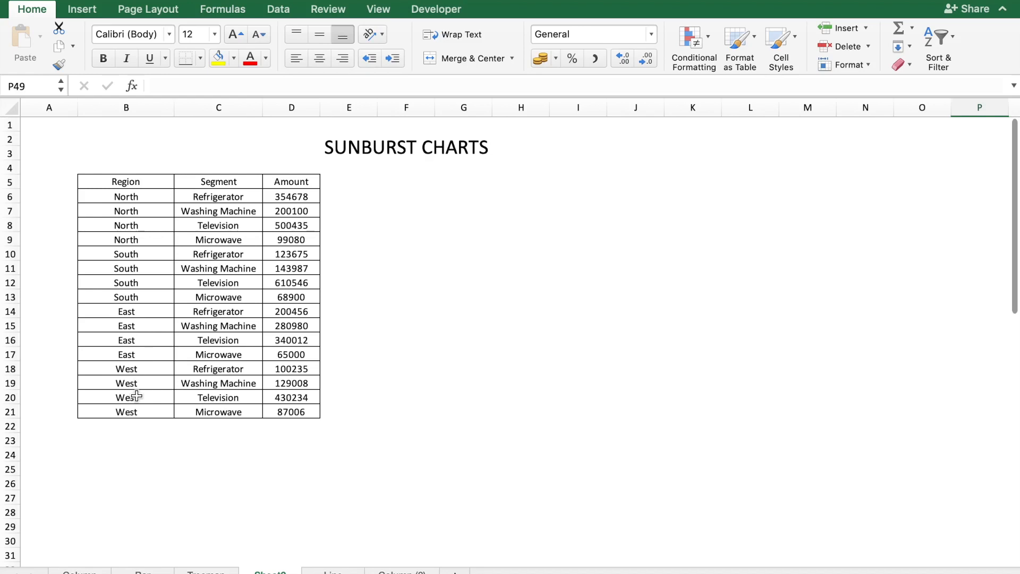
mouse_move(208, 324)
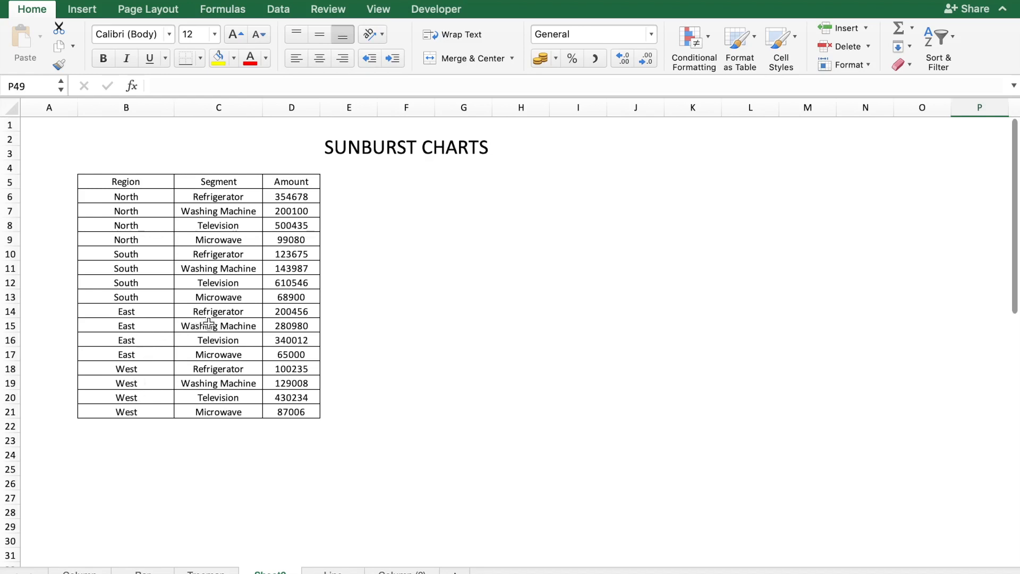
mouse_move(251, 322)
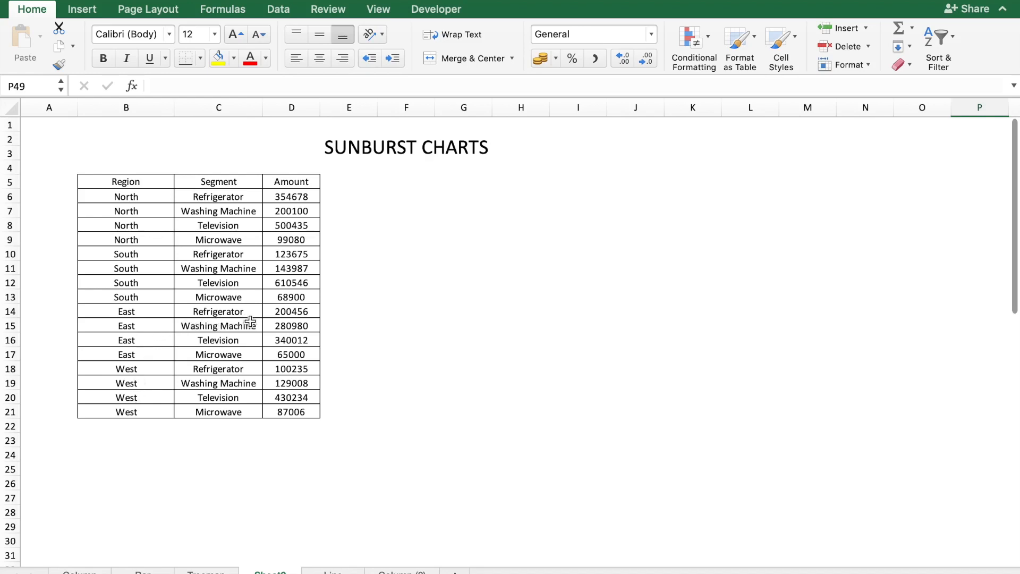
mouse_move(298, 383)
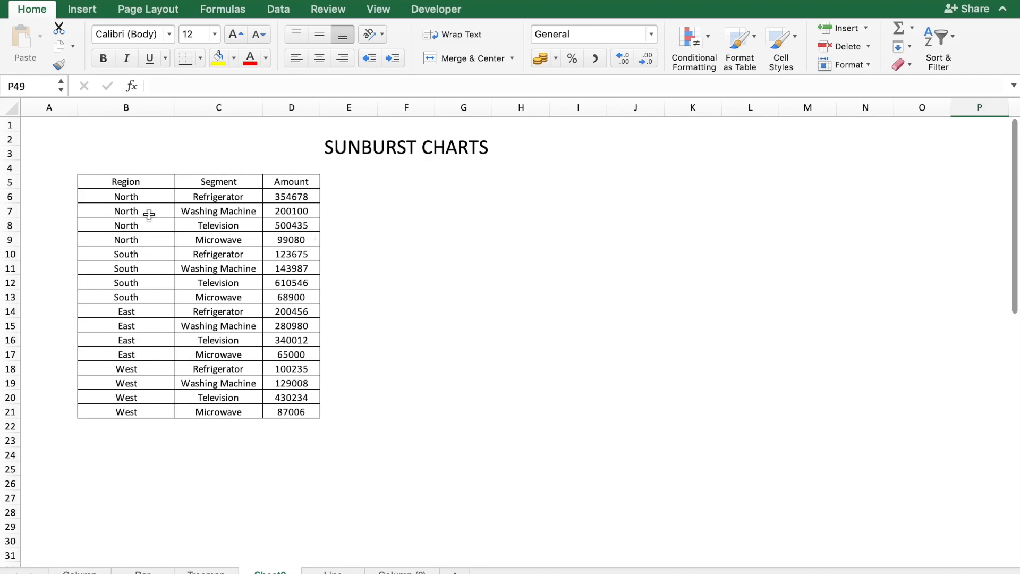
mouse_move(154, 410)
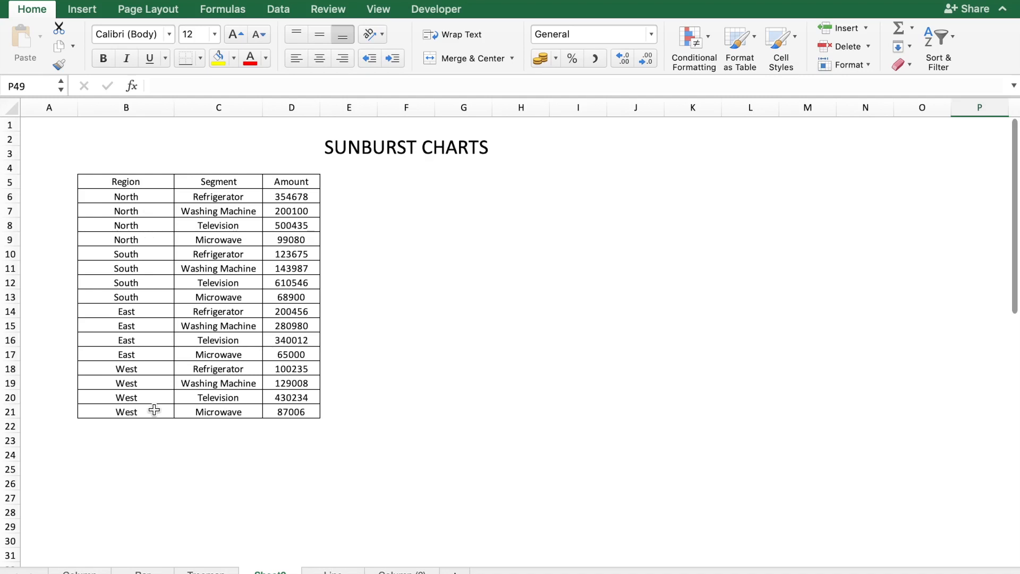
Step: Insert a Sunburst chart from the region sales table and drag its corner to enlarge it
click(126, 196)
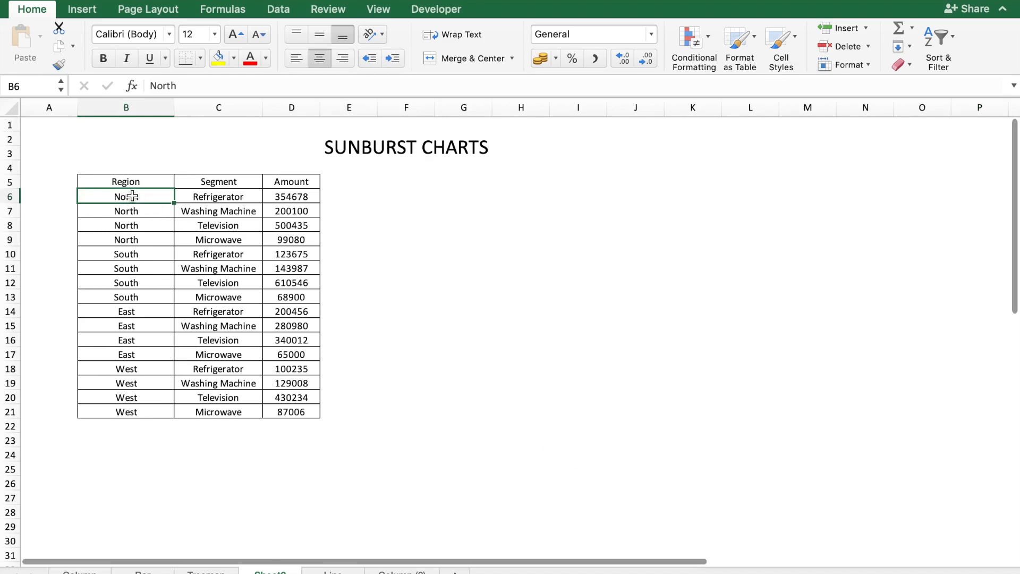
click(66, 9)
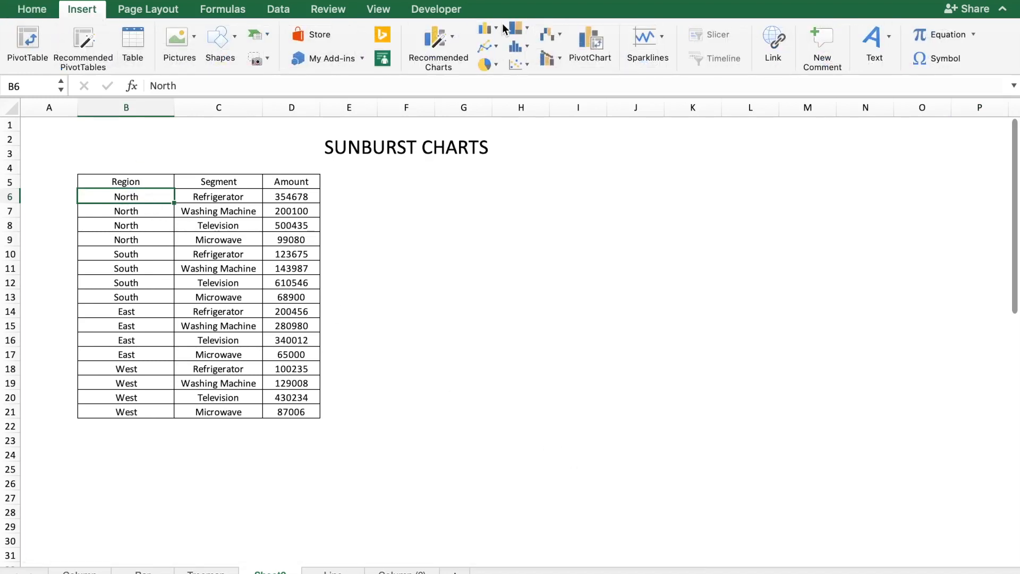
click(513, 27)
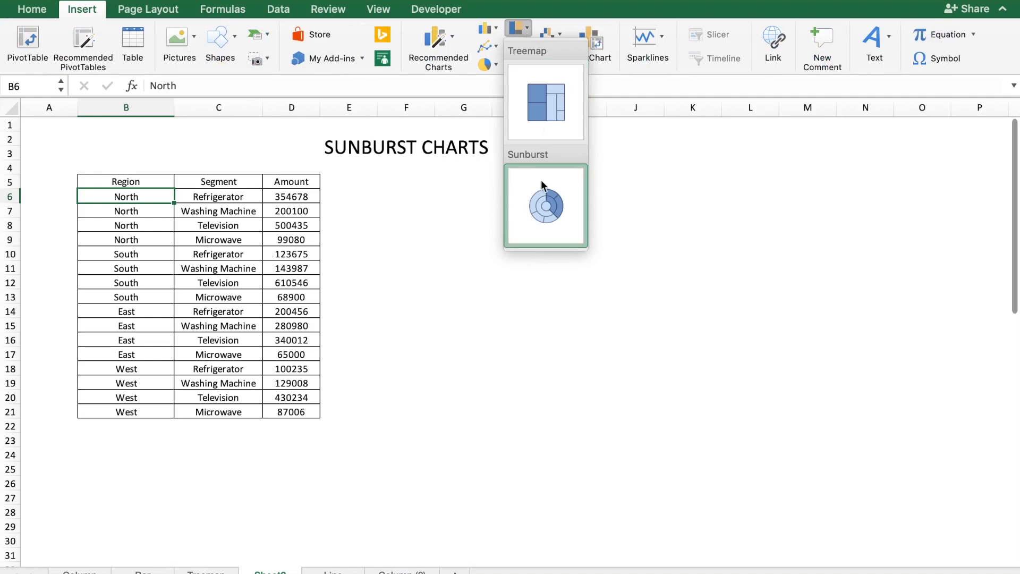
click(545, 206)
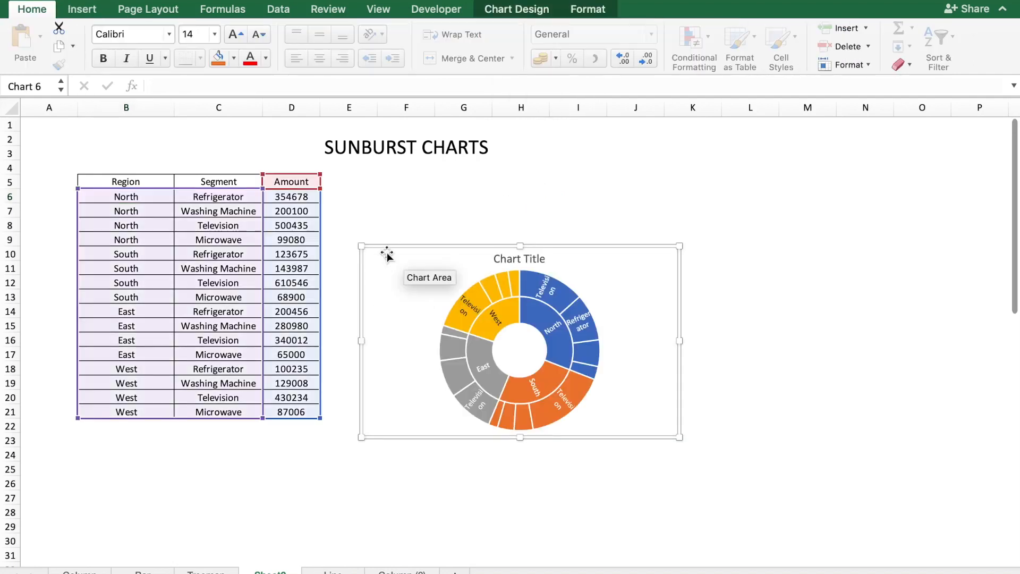
drag(681, 437, 648, 365)
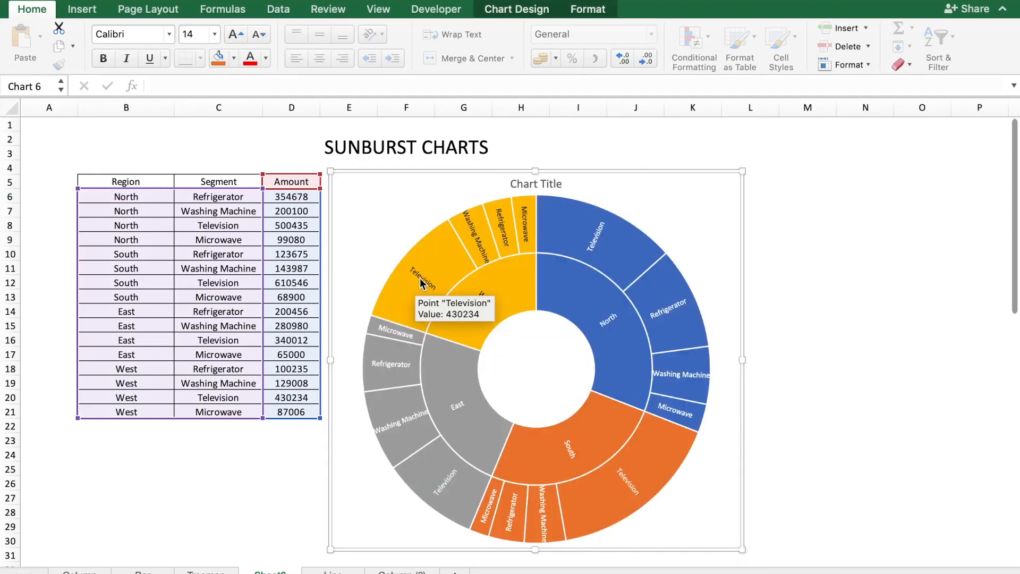
Step: Turn on Value in the sunburst chart's data label options so amounts appear with names
right_click(418, 274)
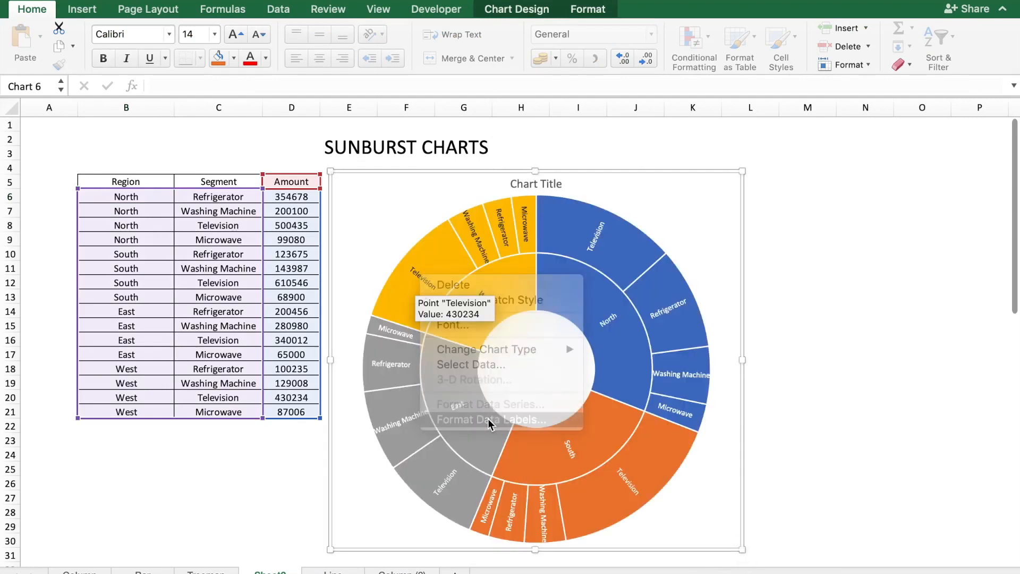
click(491, 419)
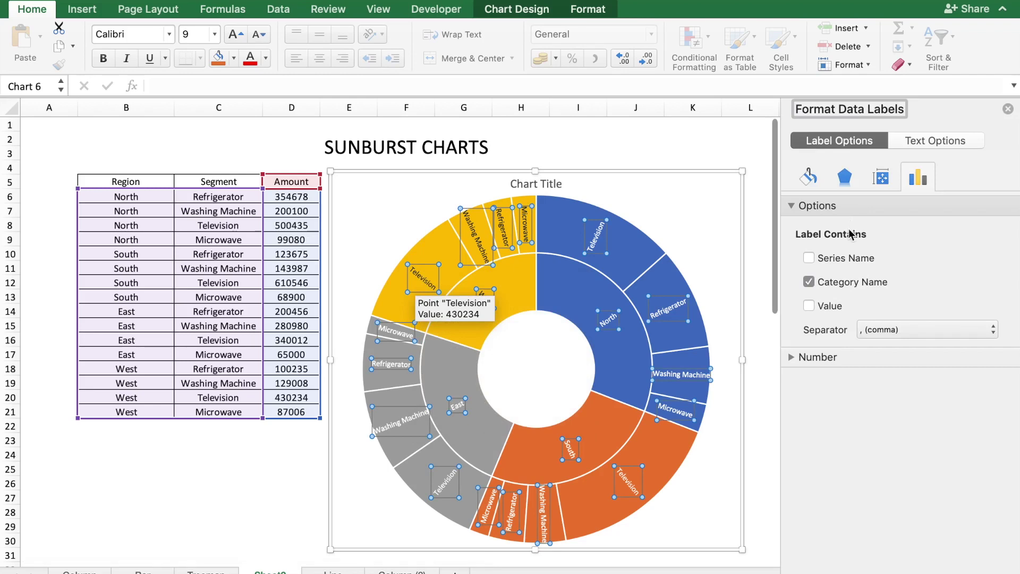
click(808, 305)
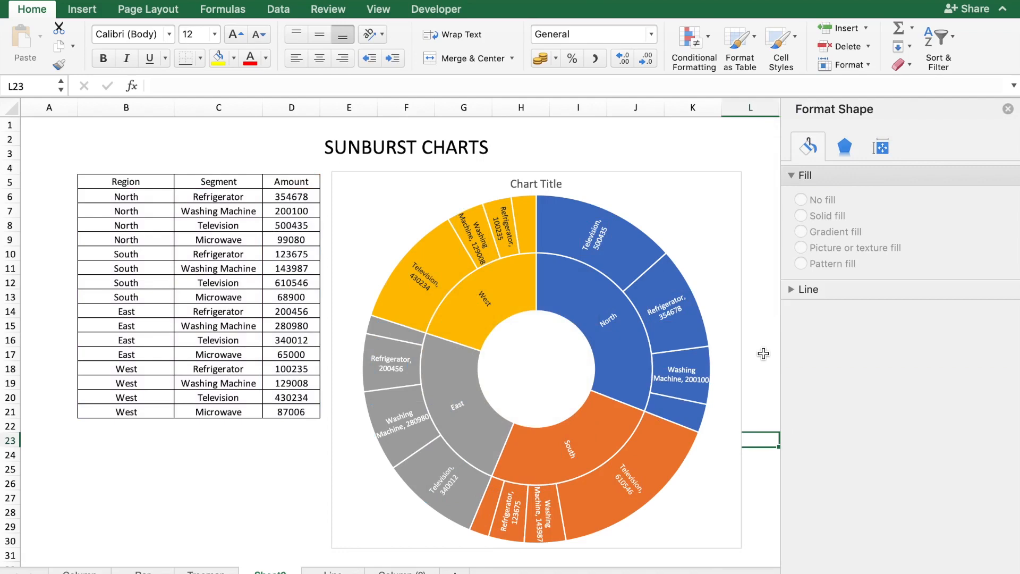
mouse_move(435, 461)
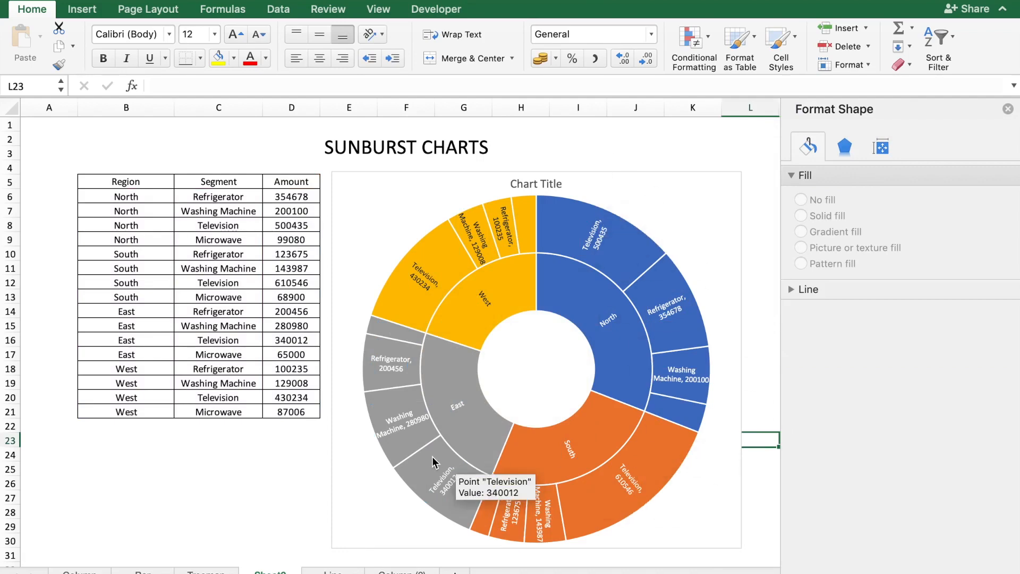
mouse_move(748, 362)
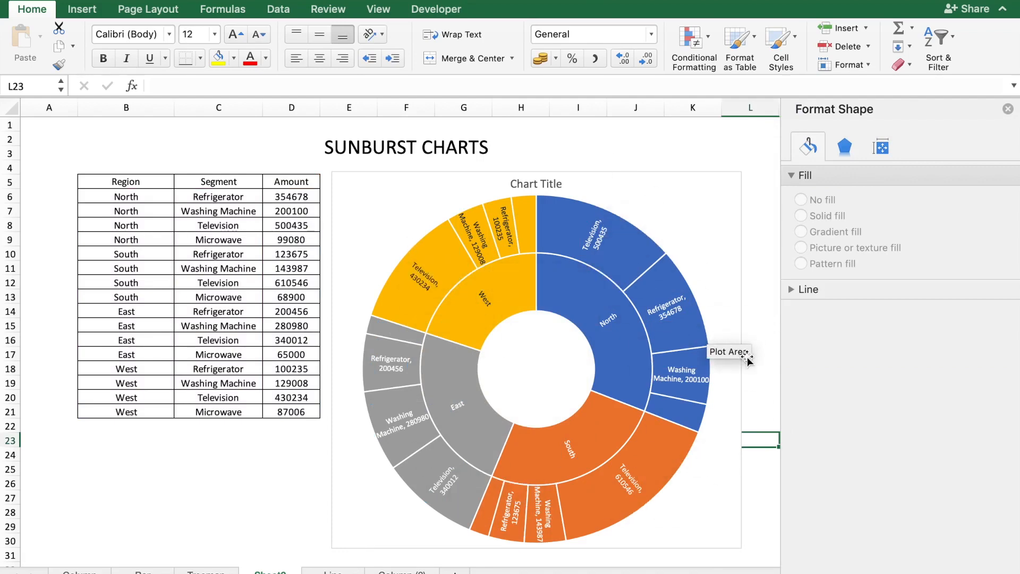
mouse_move(775, 378)
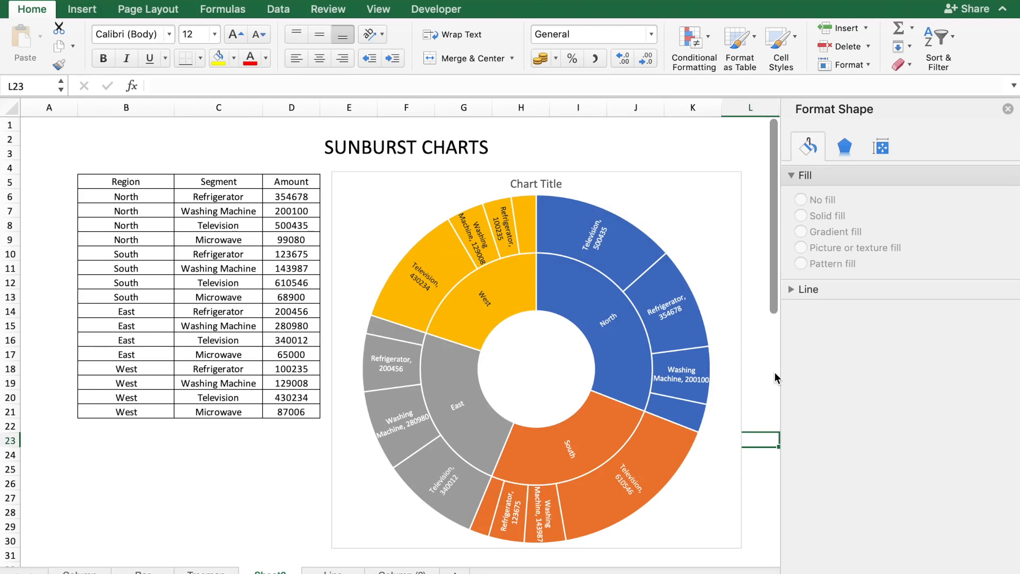
Step: Scroll down to the segment-first table and select cell B36
scroll(down, 3)
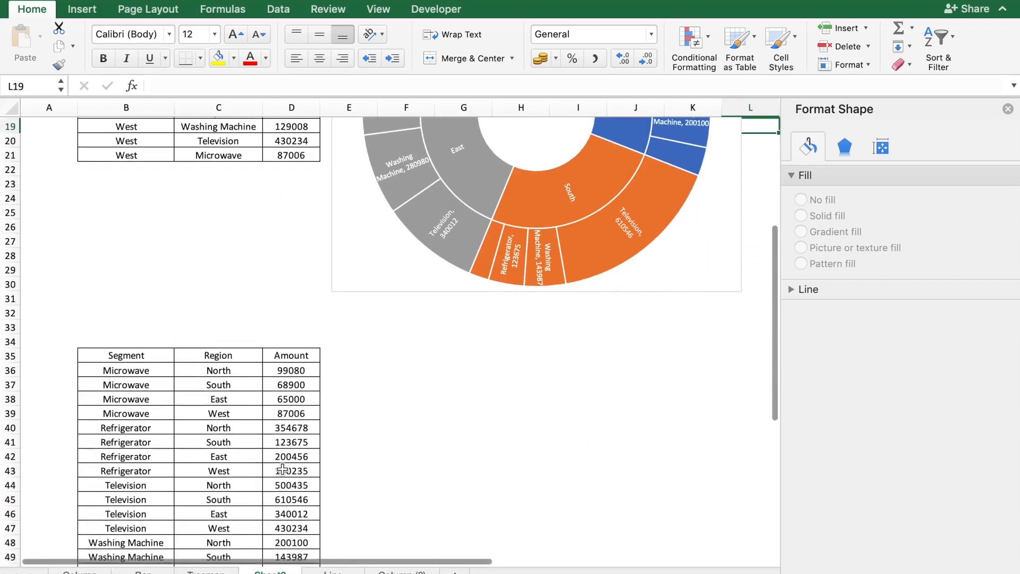
scroll(down, 3)
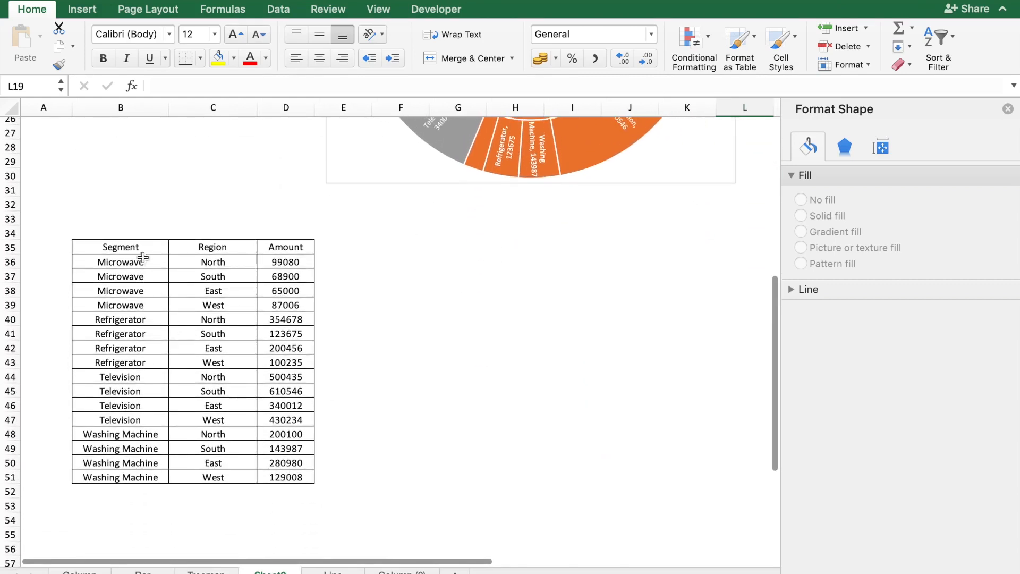
mouse_move(124, 455)
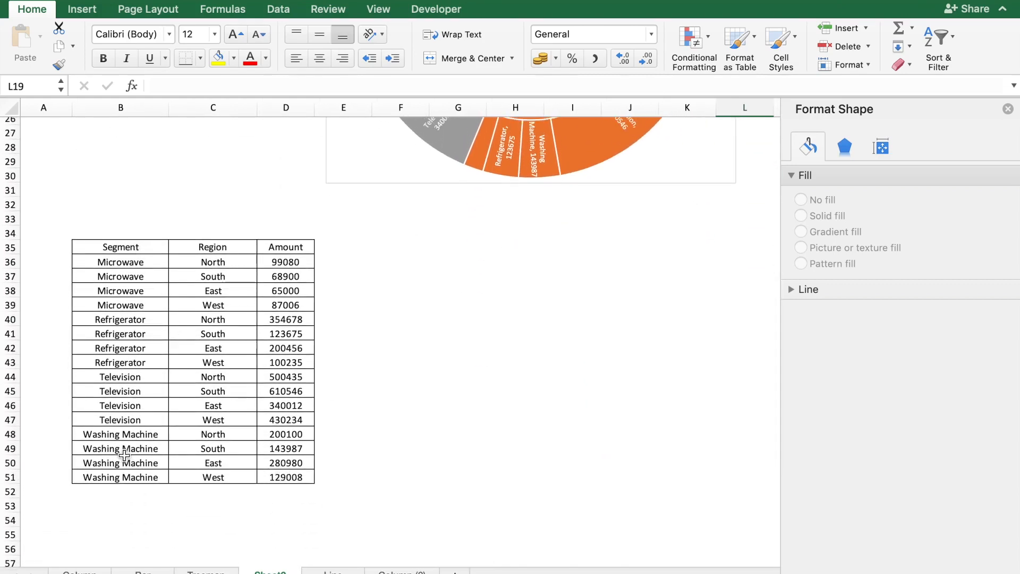
click(119, 262)
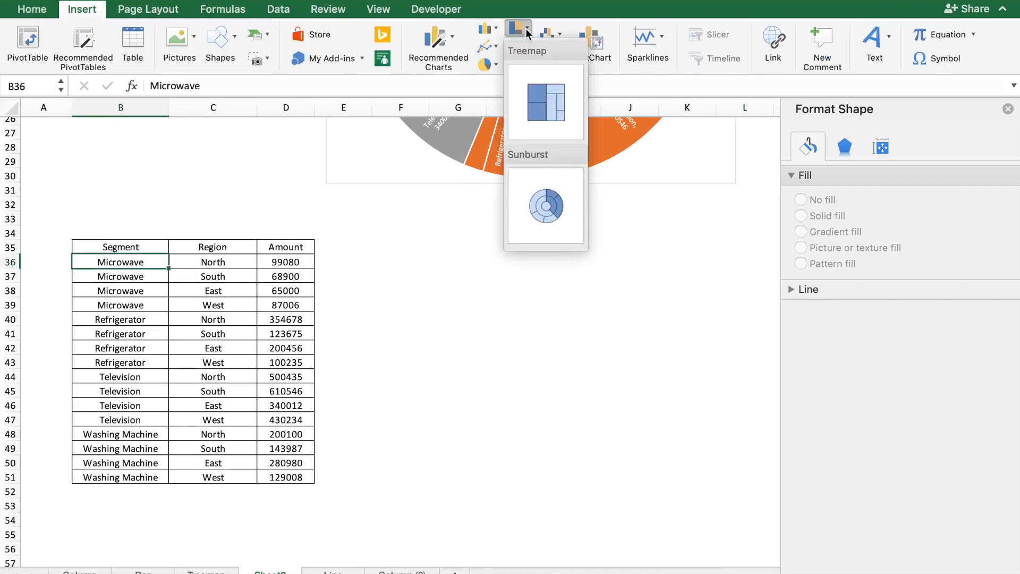
Step: Insert a Sunburst chart from the segment-then-region table
click(546, 205)
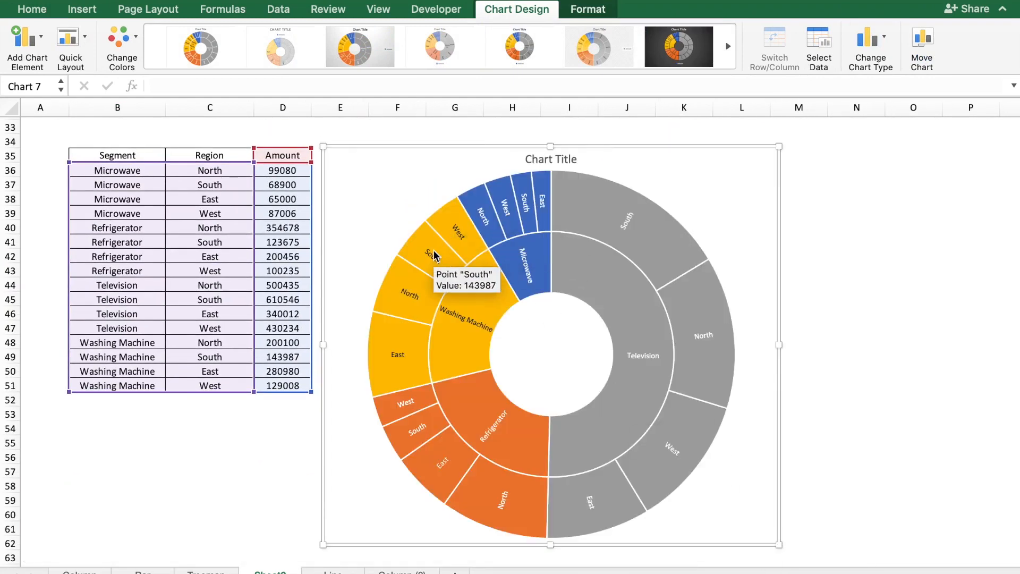
Step: Right-click the second sunburst chart to reach its data label options
right_click(431, 255)
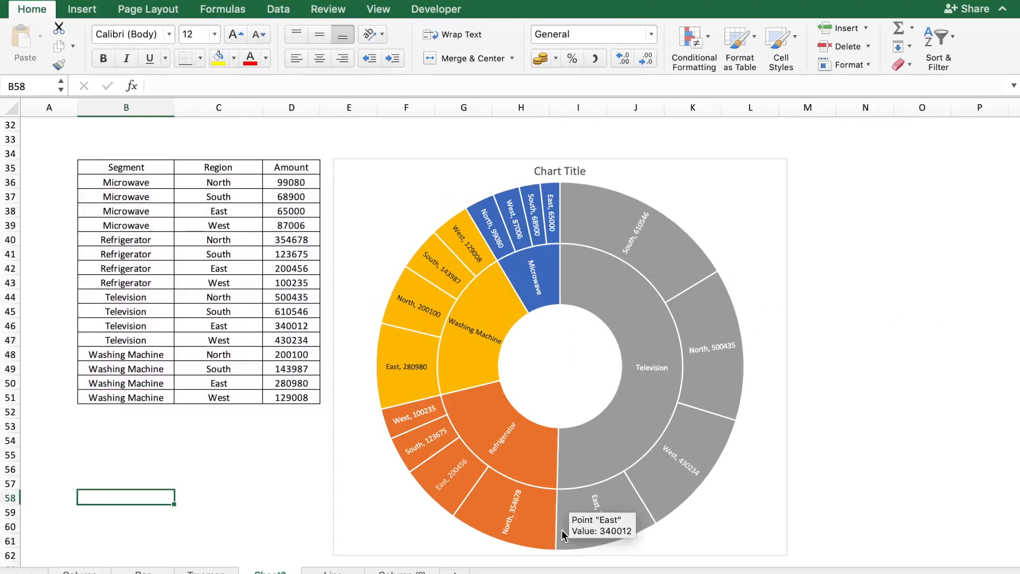
mouse_move(500, 464)
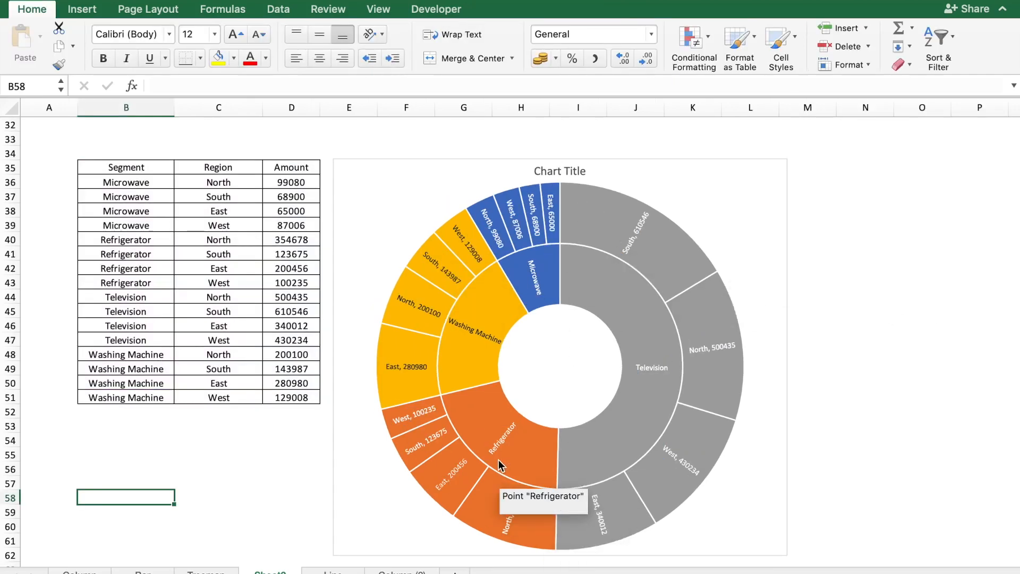
mouse_move(539, 277)
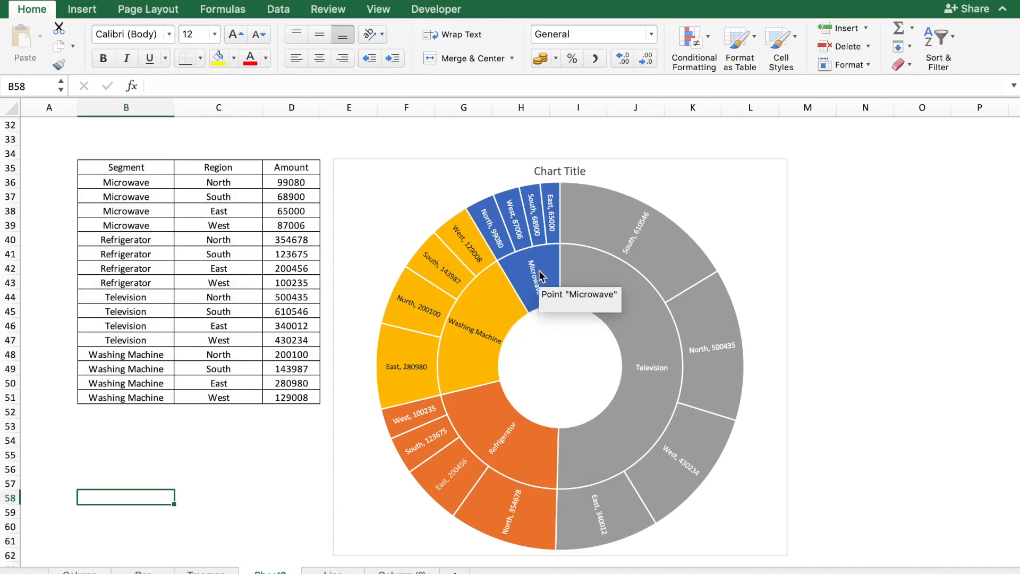
mouse_move(887, 240)
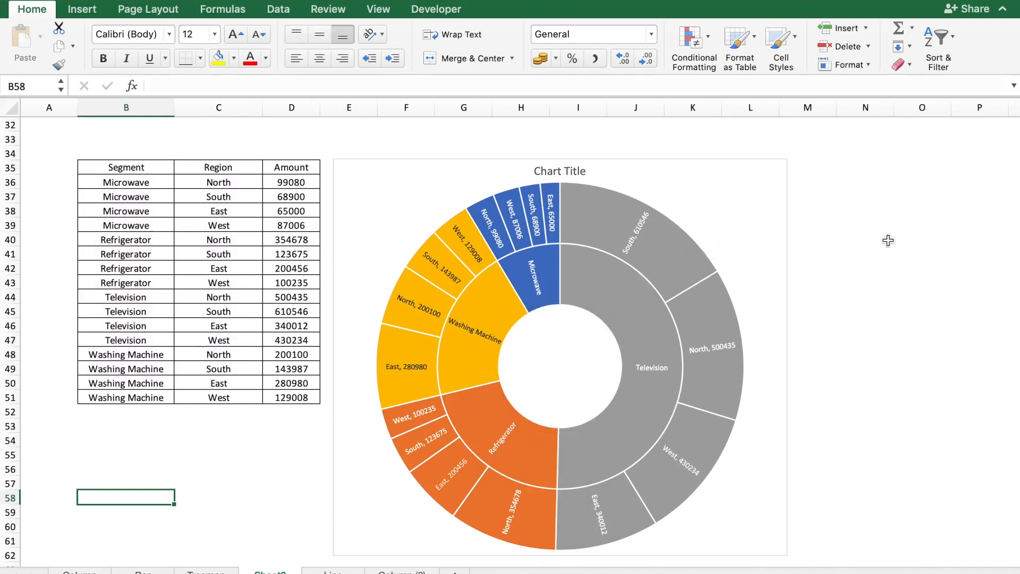